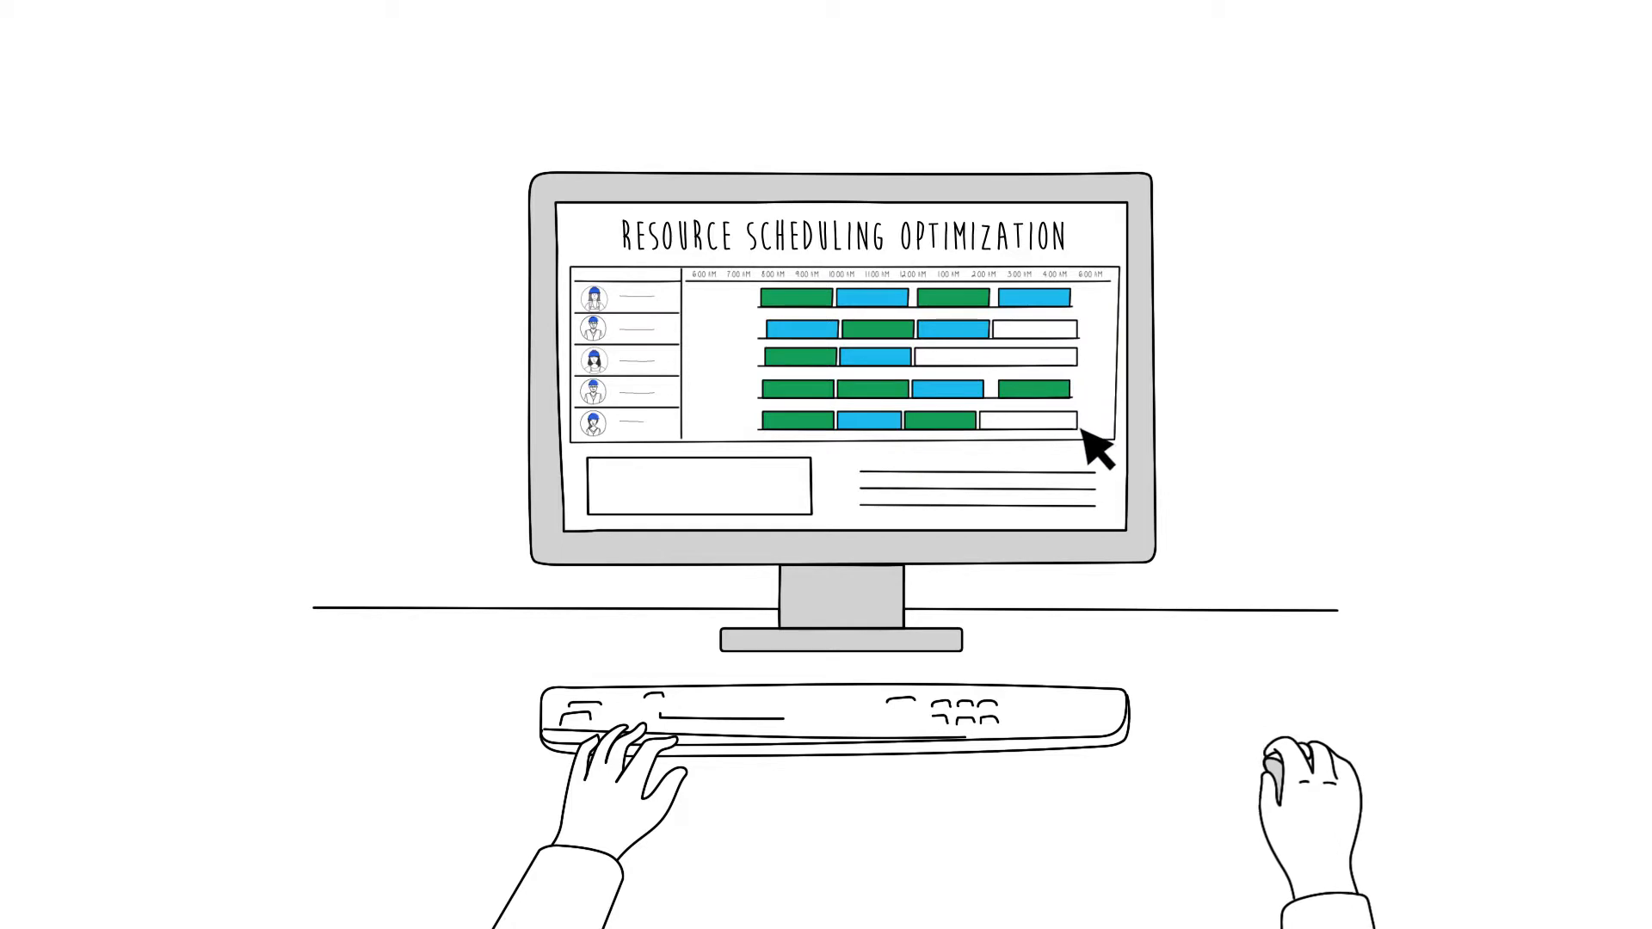
pyautogui.moveTo(1020, 379)
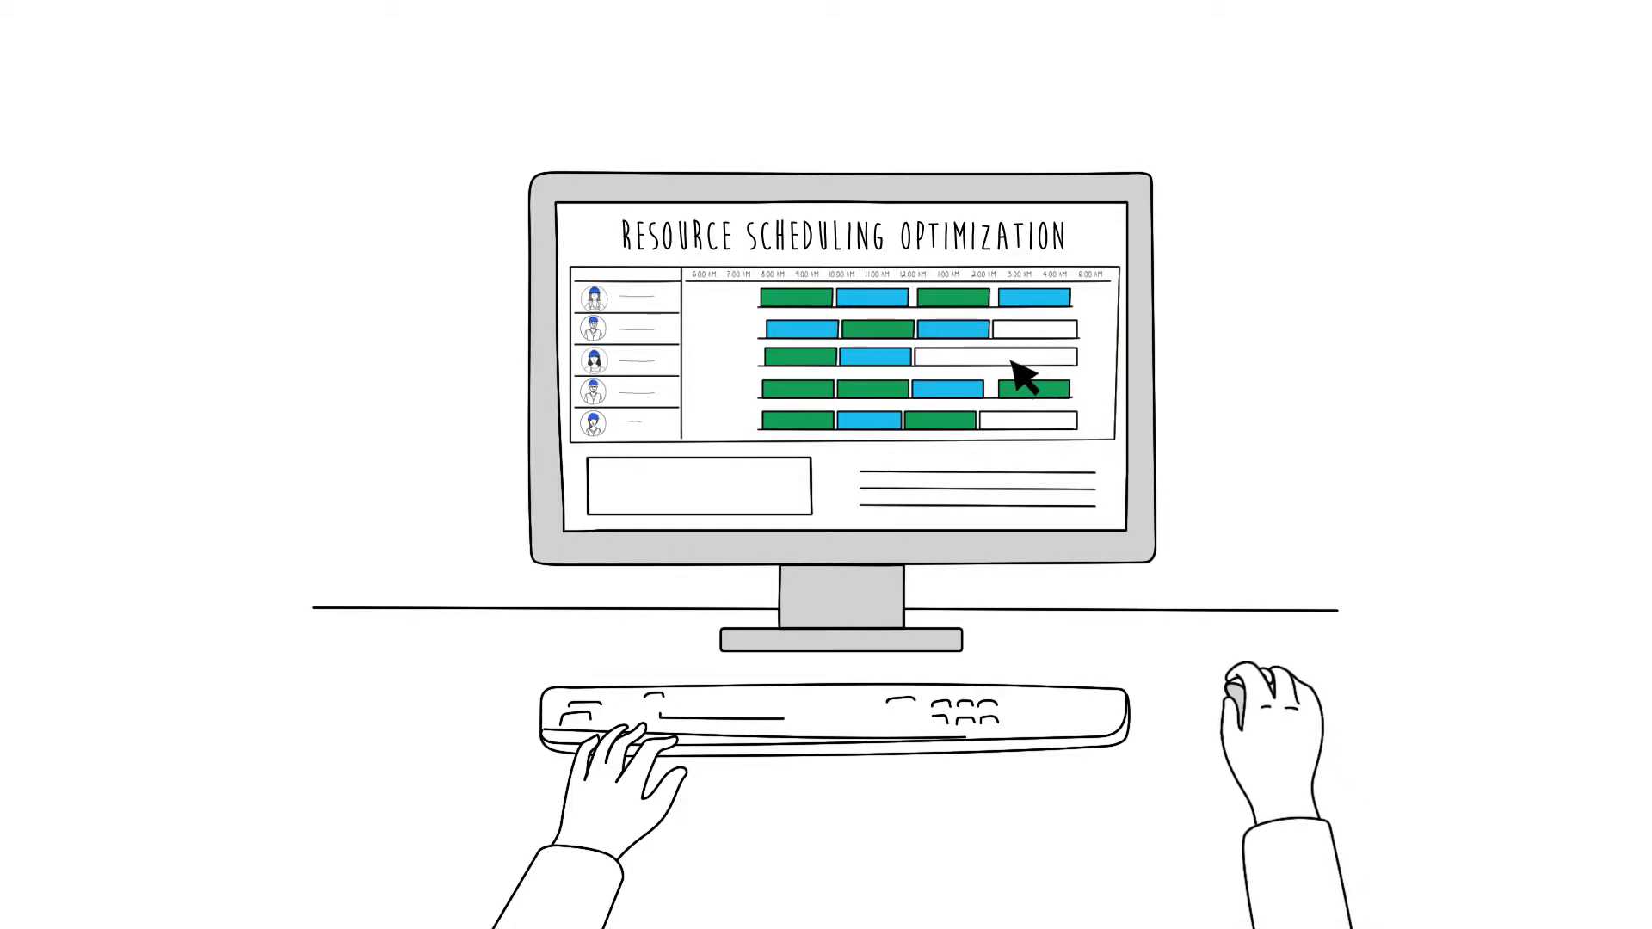